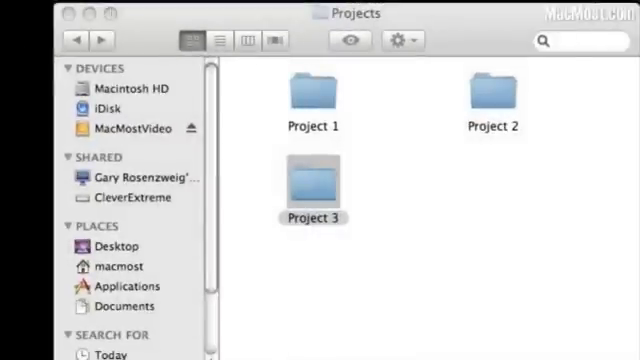
# Select Project 1 and cycle the window through list, Cover Flow and column views.
pyautogui.click(312, 190)
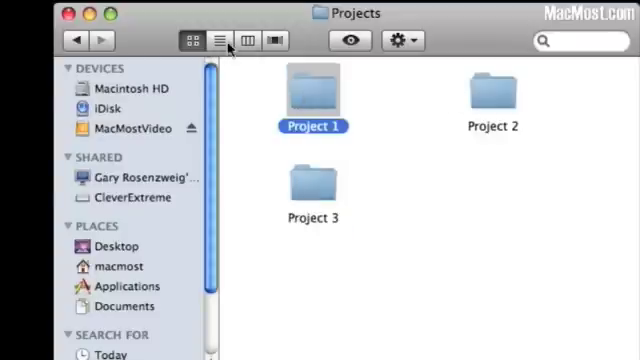
pyautogui.click(224, 40)
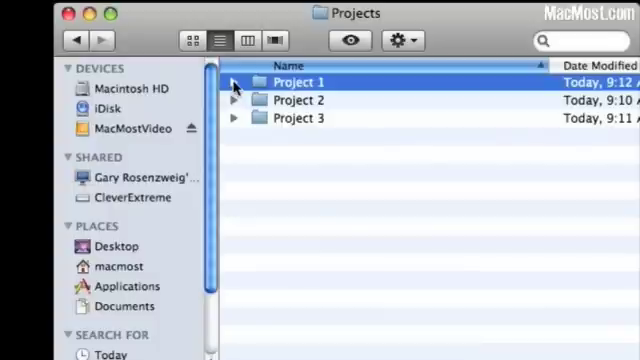
pyautogui.click(232, 84)
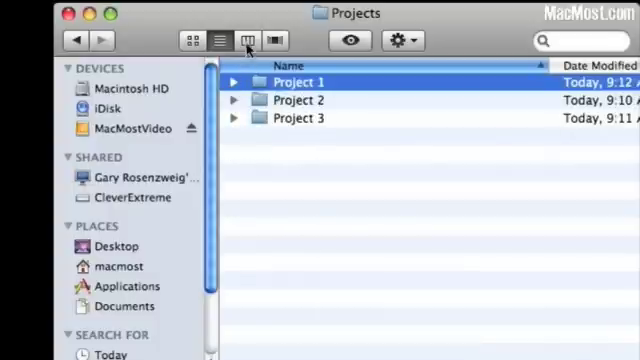
pyautogui.click(248, 40)
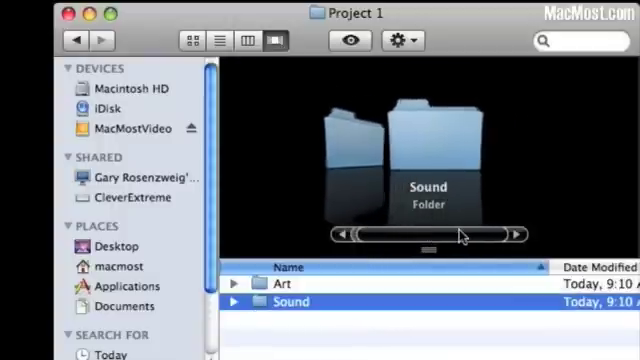
pyautogui.click(246, 40)
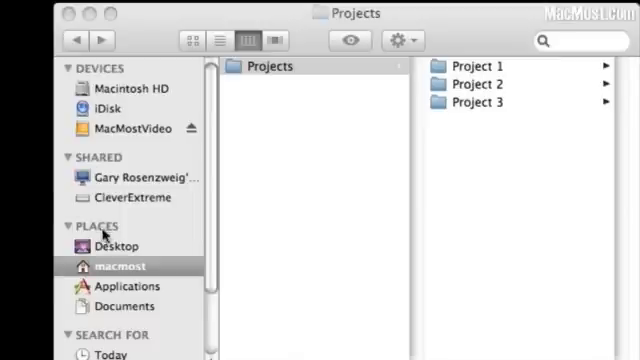
pyautogui.moveTo(254, 156)
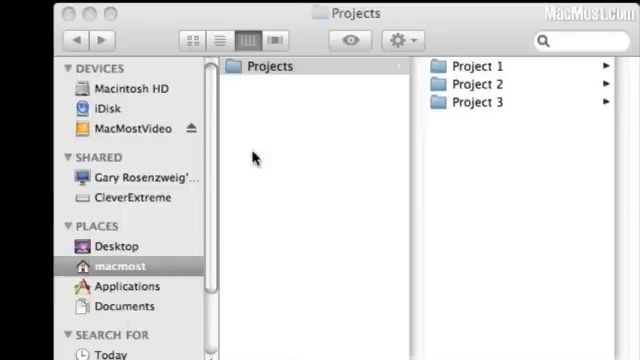
# Add the selected Projects folder to the sidebar with Cmd+T and reopen it from there.
pyautogui.click(264, 64)
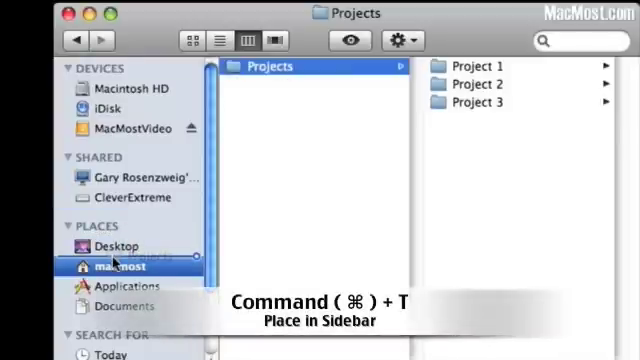
pyautogui.press('cmd+t')
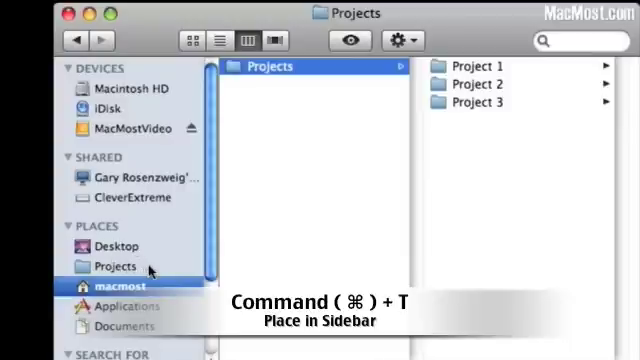
pyautogui.click(104, 266)
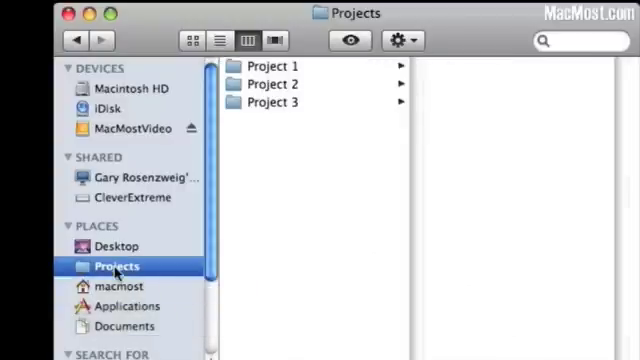
pyautogui.moveTo(218, 244)
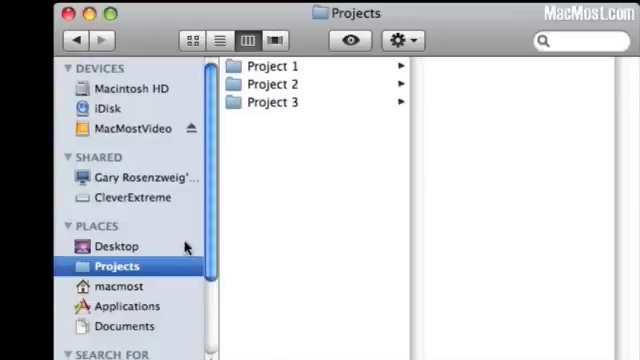
pyautogui.moveTo(156, 18)
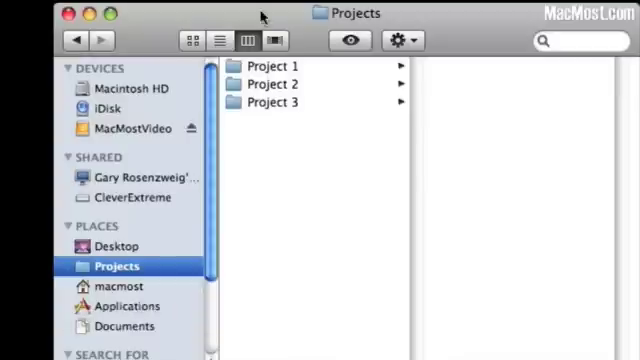
pyautogui.moveTo(116, 270)
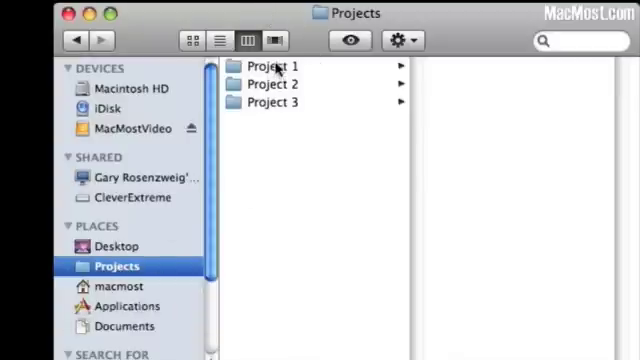
# Open Project 1's Art and Sound folders and show its enclosing-folder chain from the title.
pyautogui.click(270, 64)
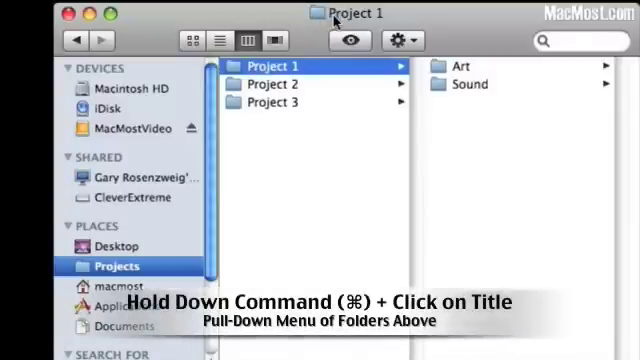
pyautogui.click(348, 12)
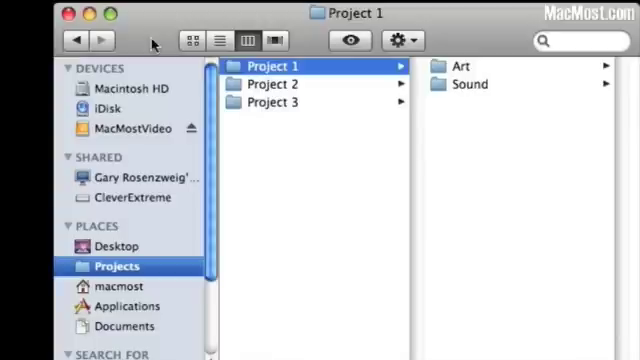
pyautogui.moveTo(50, 32)
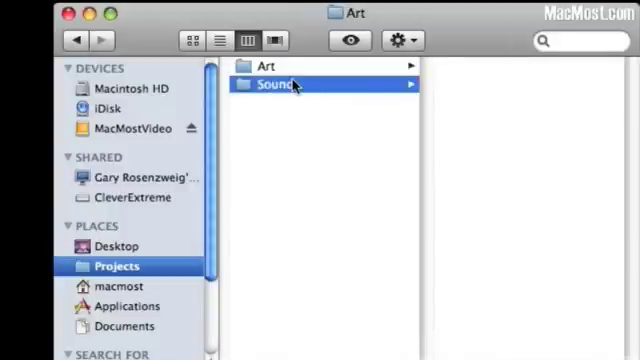
# Step back past the Desktop to the Projects folder listing Projects 1–3.
pyautogui.click(280, 84)
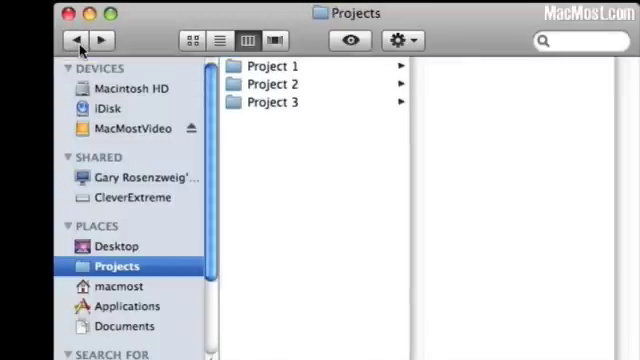
pyautogui.moveTo(218, 262)
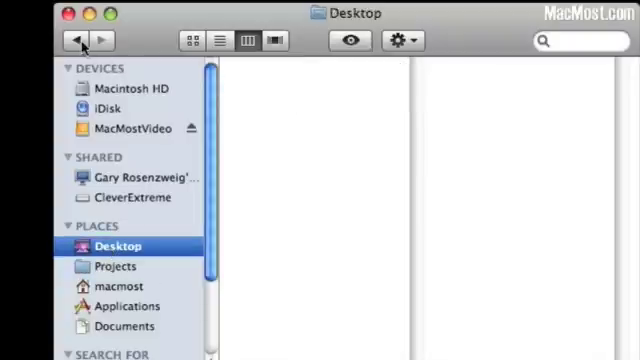
pyautogui.click(116, 264)
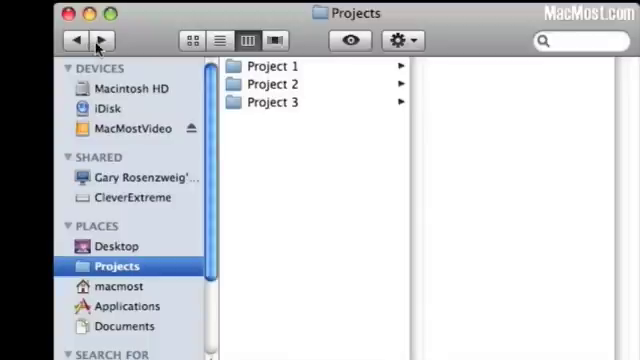
pyautogui.moveTo(98, 40)
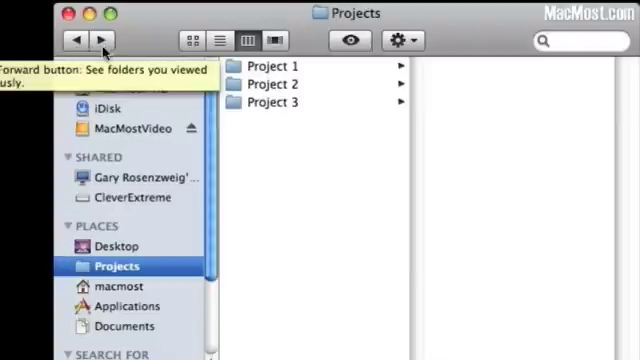
pyautogui.moveTo(156, 16)
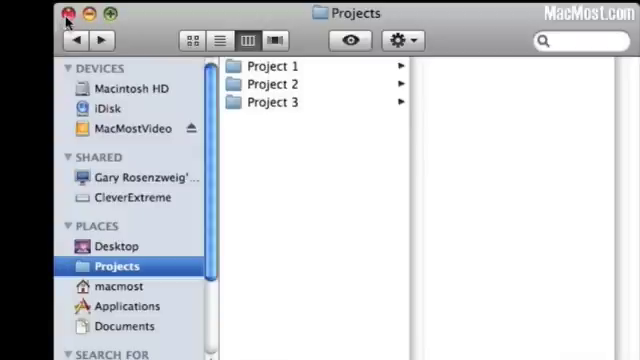
# Close the extra Finder windows before bringing up the Go to Folder prompt.
pyautogui.press('cmd+w')
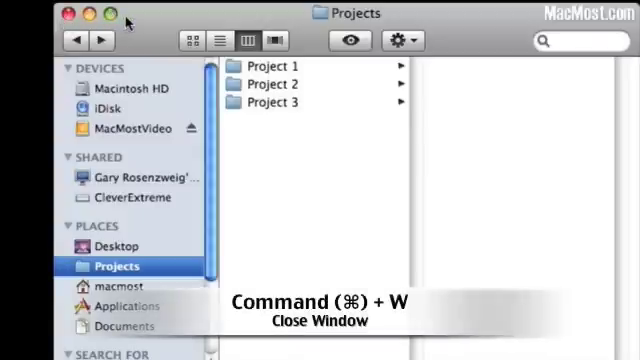
pyautogui.press('cmd+w')
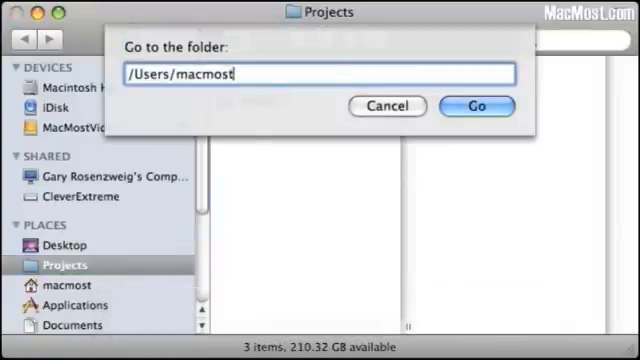
# Jump to /Users/macmost/Documents/Projects/Project 1/ via the Go to Folder prompt.
pyautogui.write('/')
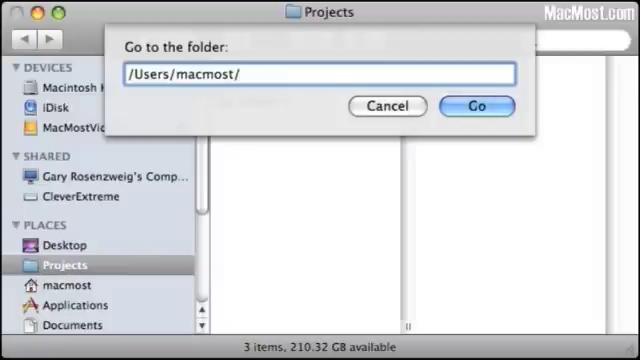
pyautogui.write('Docum')
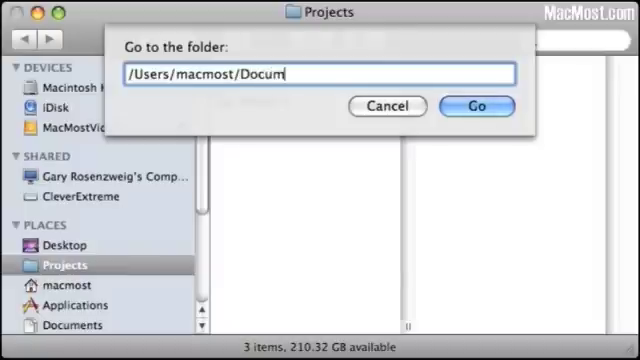
pyautogui.write('ents/')
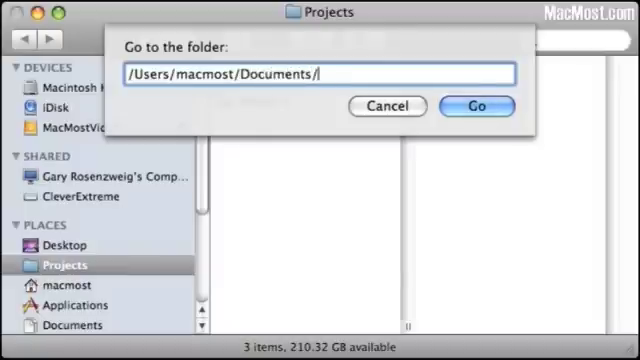
pyautogui.write('Projects/')
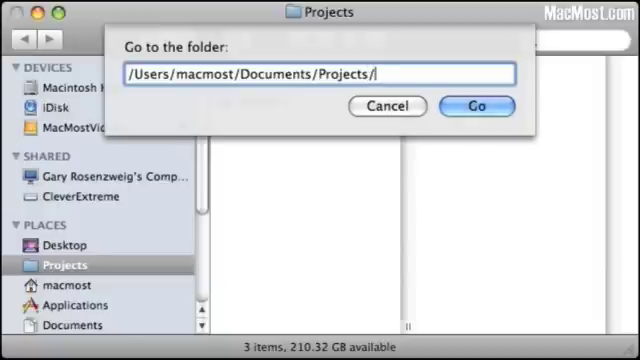
pyautogui.write('Project 1/')
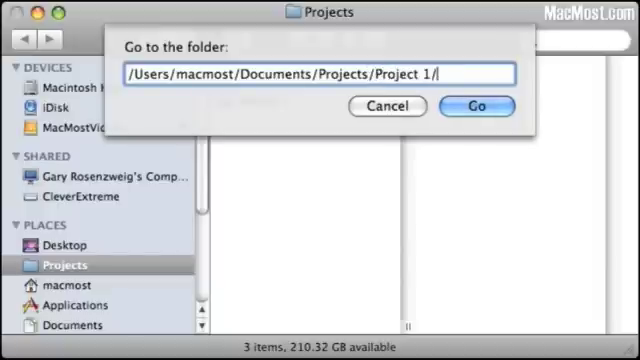
pyautogui.click(476, 106)
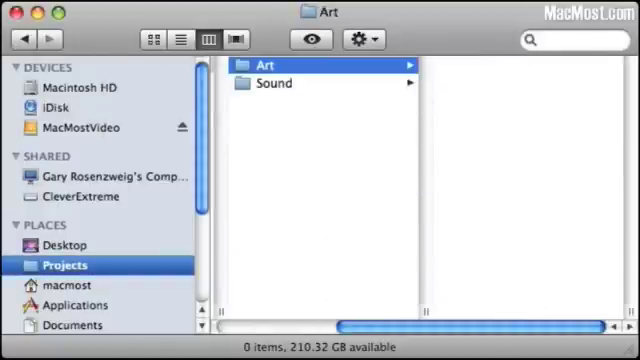
pyautogui.moveTo(104, 48)
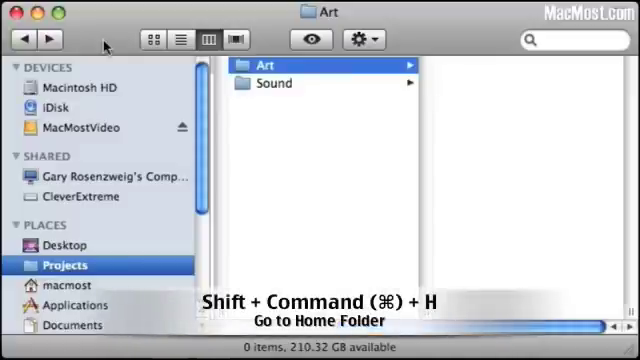
pyautogui.press('shift+cmd+h')
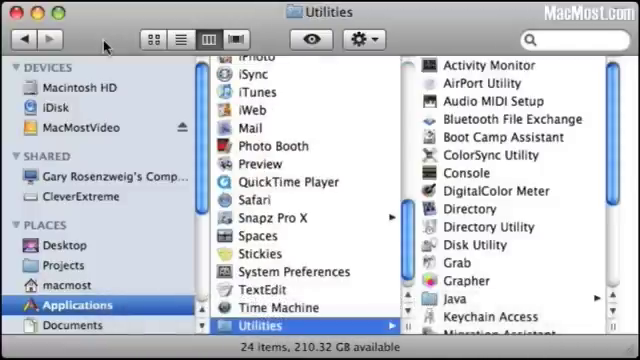
pyautogui.click(20, 40)
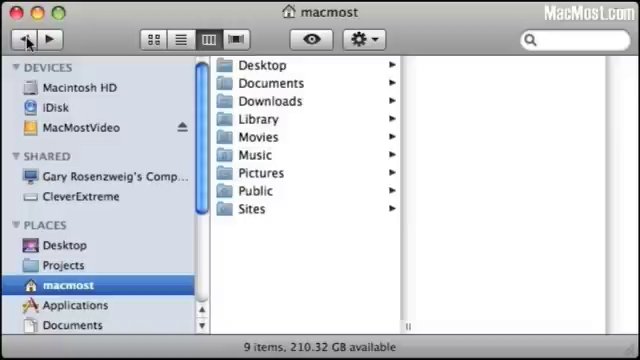
pyautogui.click(66, 264)
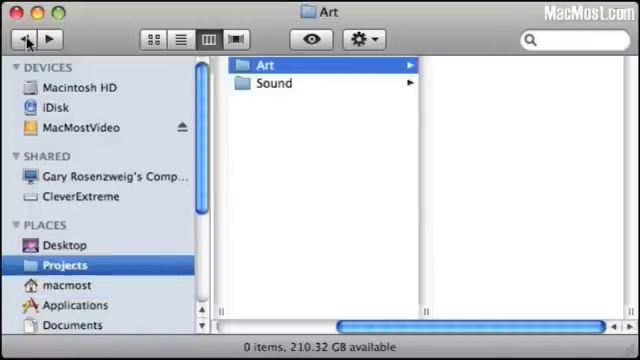
pyautogui.moveTo(24, 38)
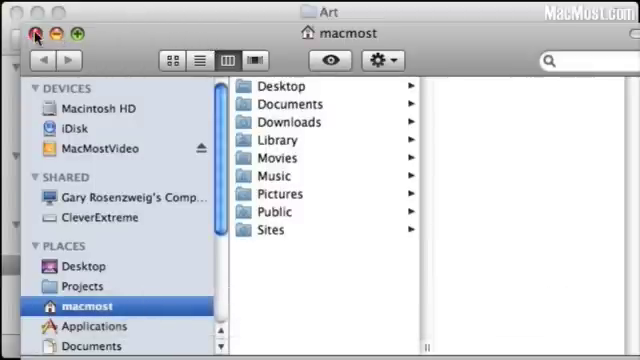
pyautogui.click(66, 264)
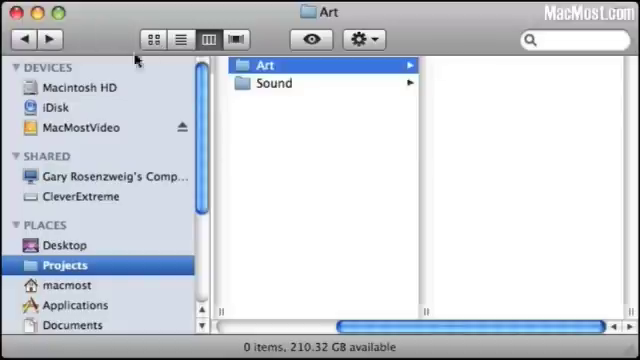
# Create a new folder named Other inside Project 1 with Shift+Cmd+N.
pyautogui.press('shift+cmd+n')
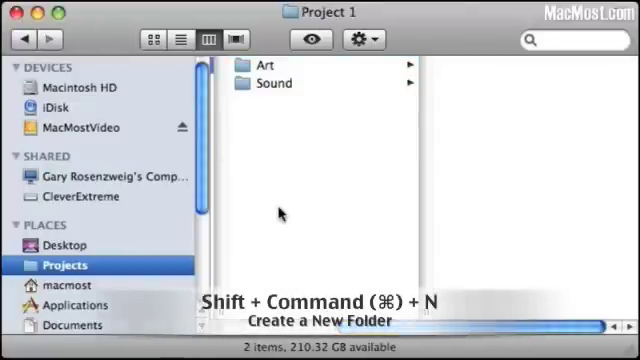
pyautogui.press('shift+cmd+n')
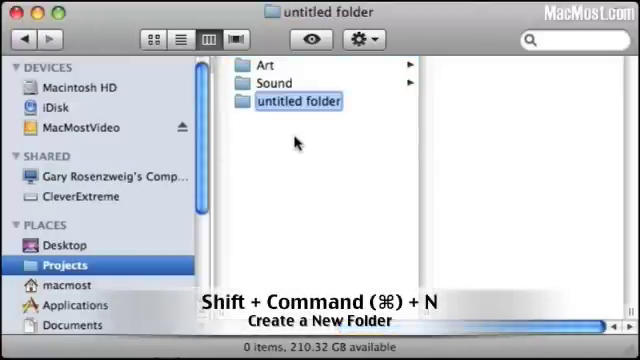
pyautogui.write('Other')
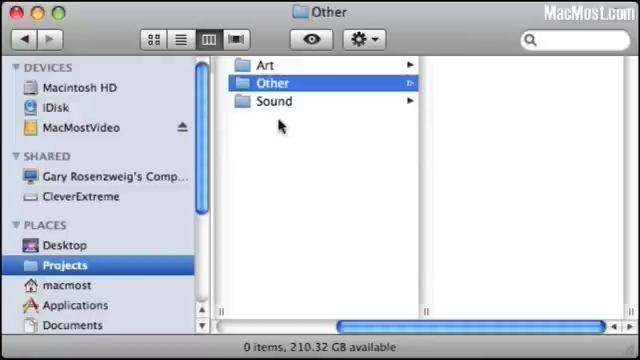
pyautogui.moveTo(270, 102)
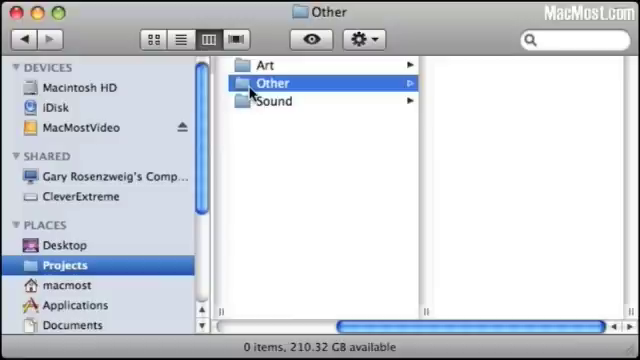
pyautogui.press('cmd+Delete')
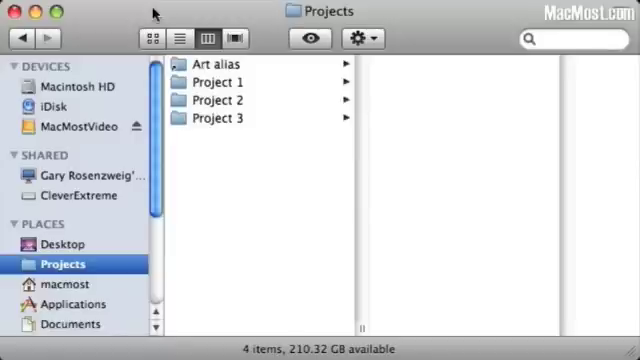
# Quick Look the Test document in Project 2, then close the preview.
pyautogui.click(218, 104)
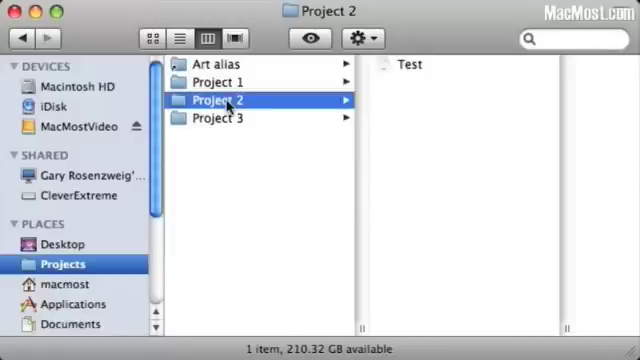
pyautogui.click(408, 64)
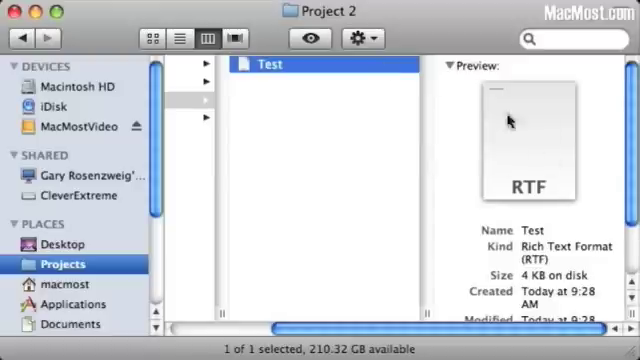
pyautogui.press('cmd+y')
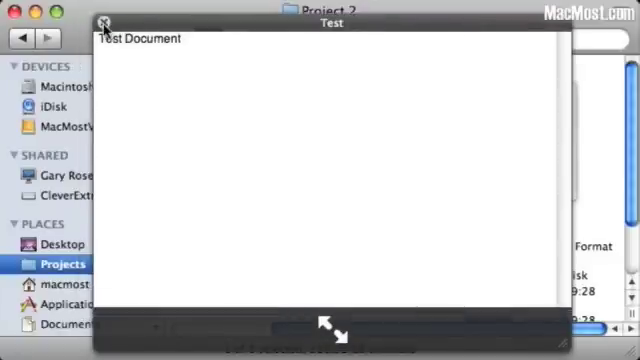
pyautogui.click(102, 22)
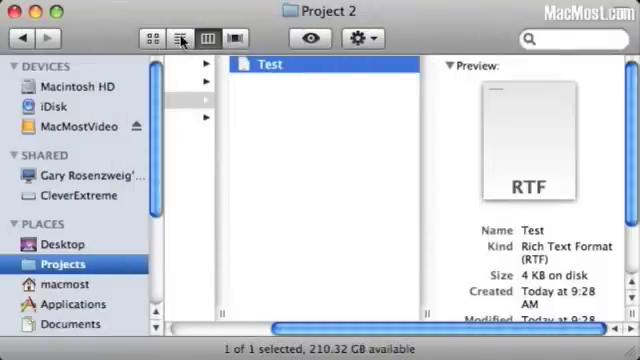
# Show Project 2 as a list, resize the Size column and bring up View Options (Cmd+J).
pyautogui.click(180, 38)
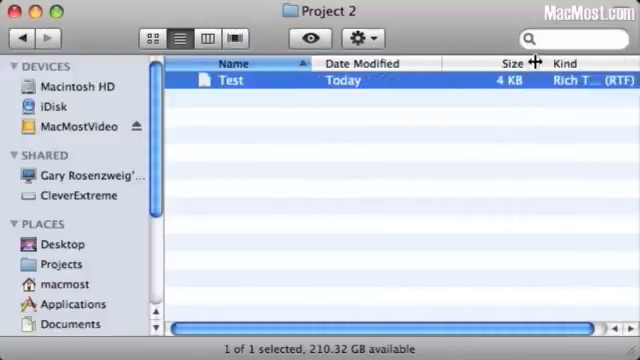
pyautogui.moveTo(536, 62); pyautogui.dragTo(500, 62)
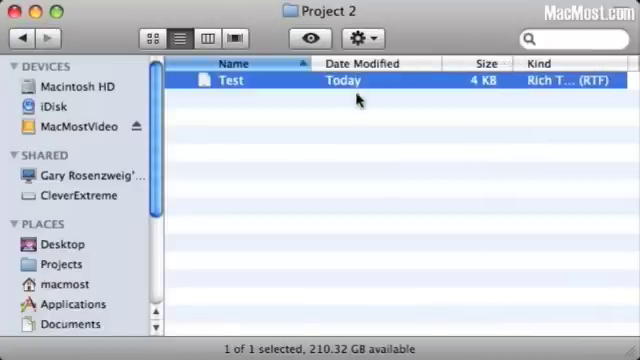
pyautogui.press('cmd+j')
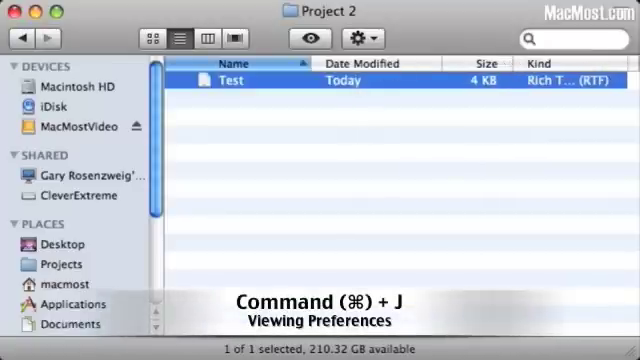